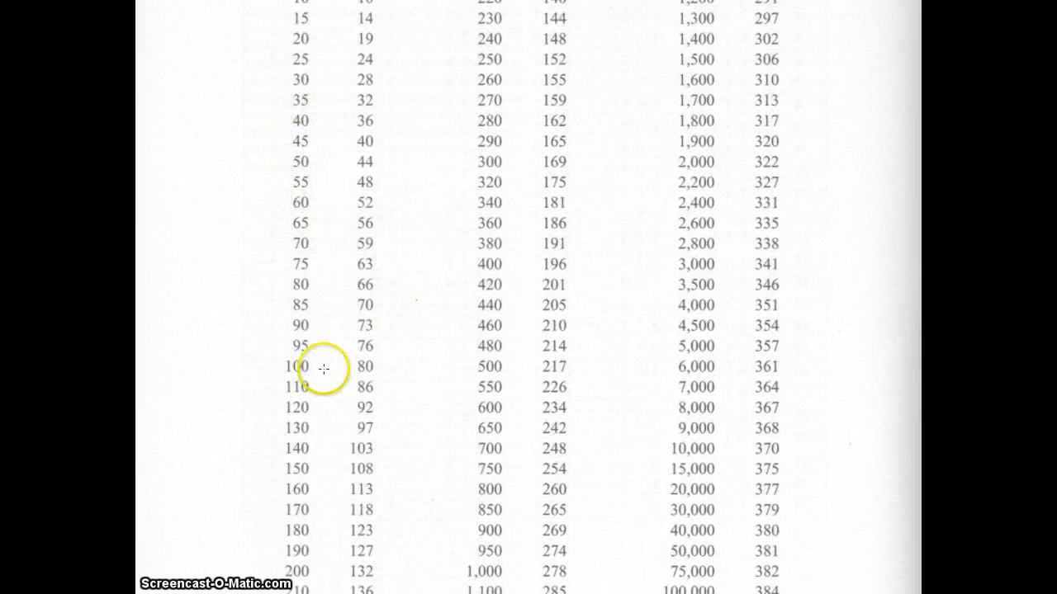
mouse_move(273, 362)
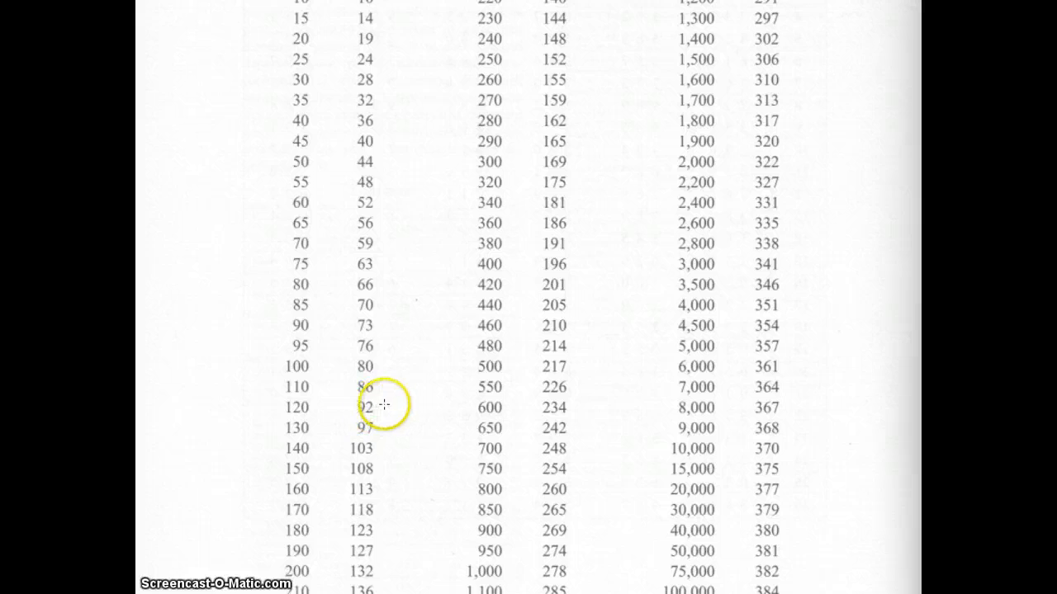
mouse_move(381, 405)
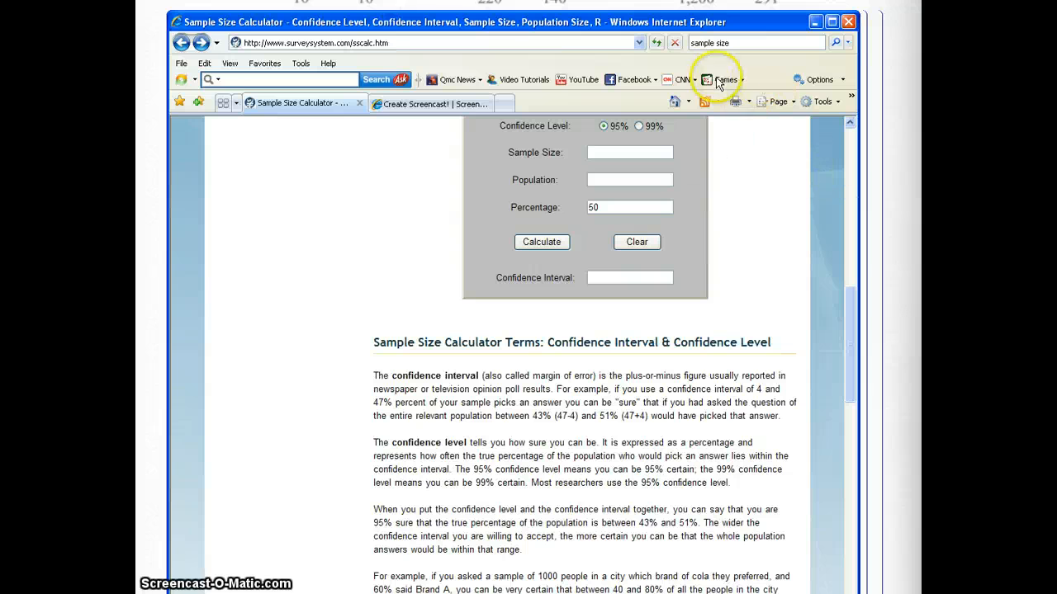
Scroll to the Determine Sample Size calculator and clear the old 1000 population value.
scroll(up, 3)
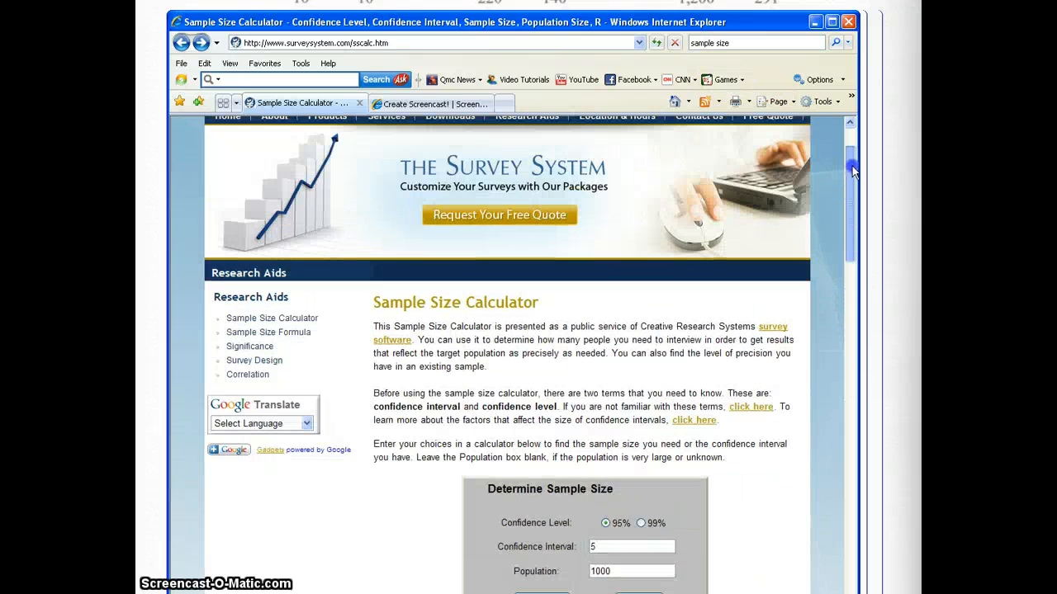
scroll(up, 3)
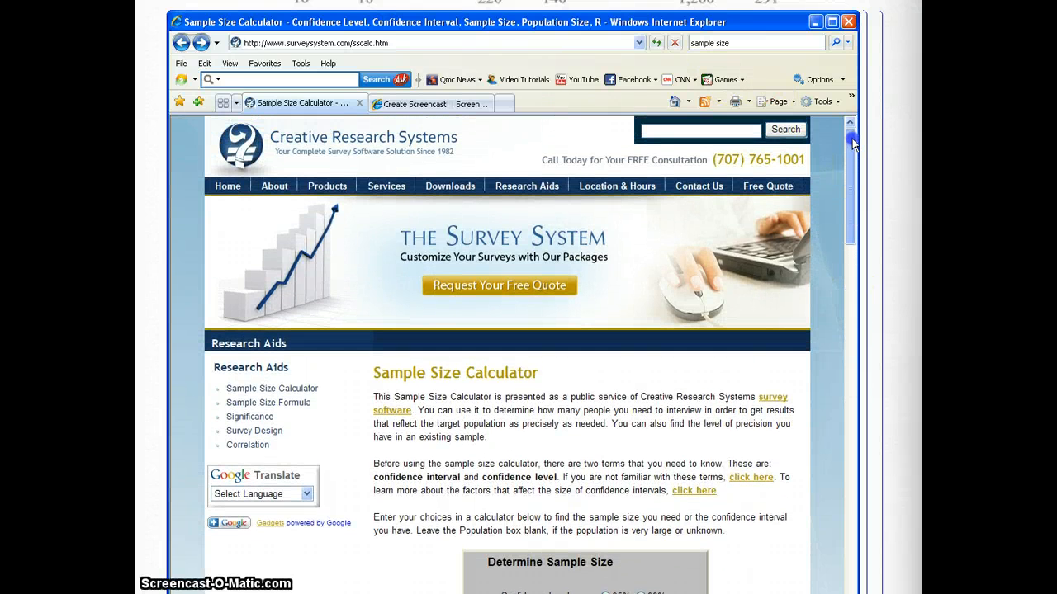
scroll(down, 3)
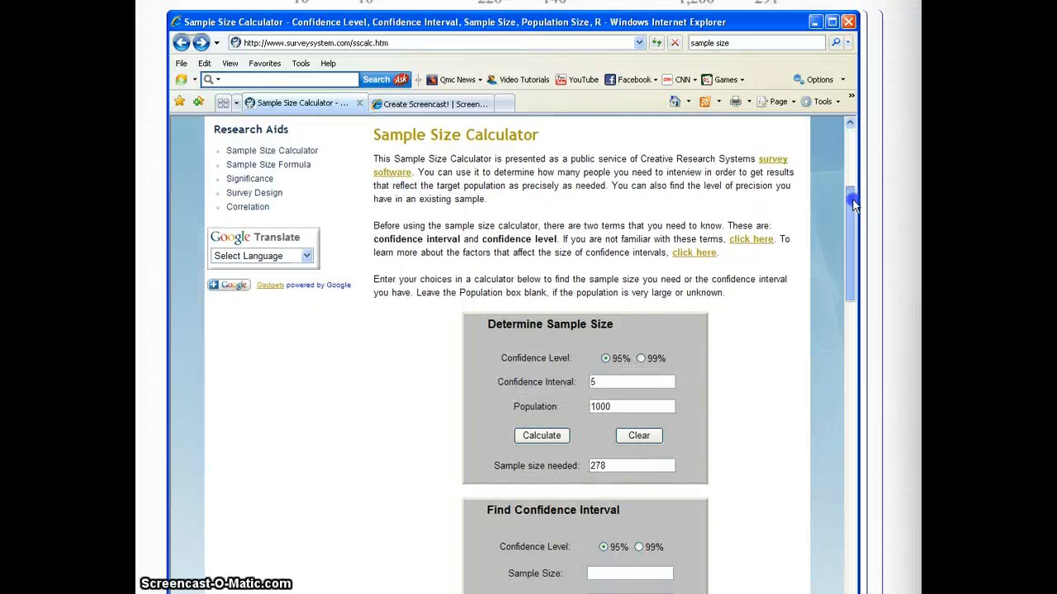
scroll(down, 3)
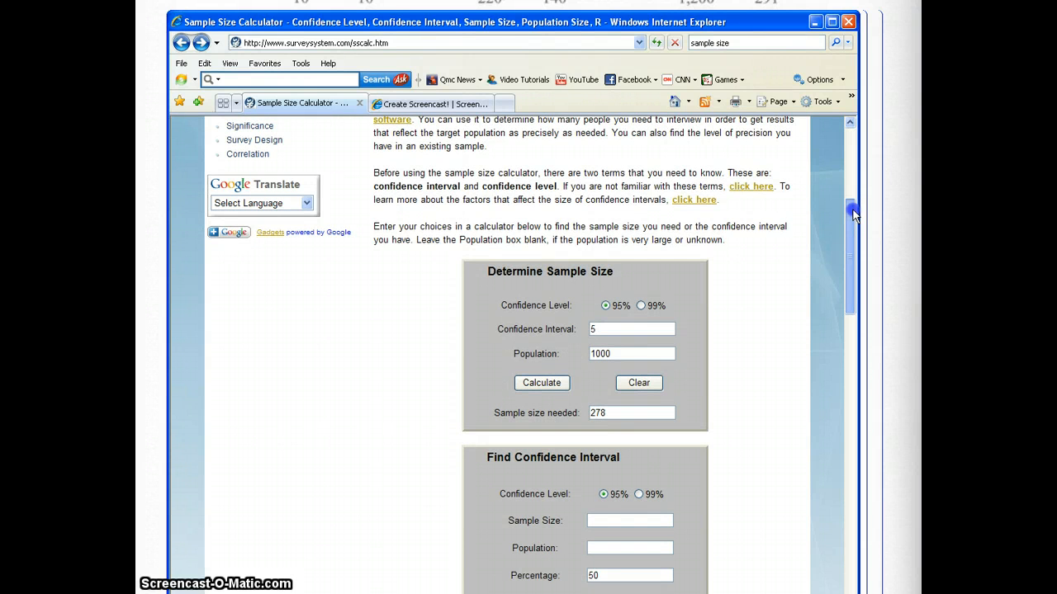
mouse_move(504, 213)
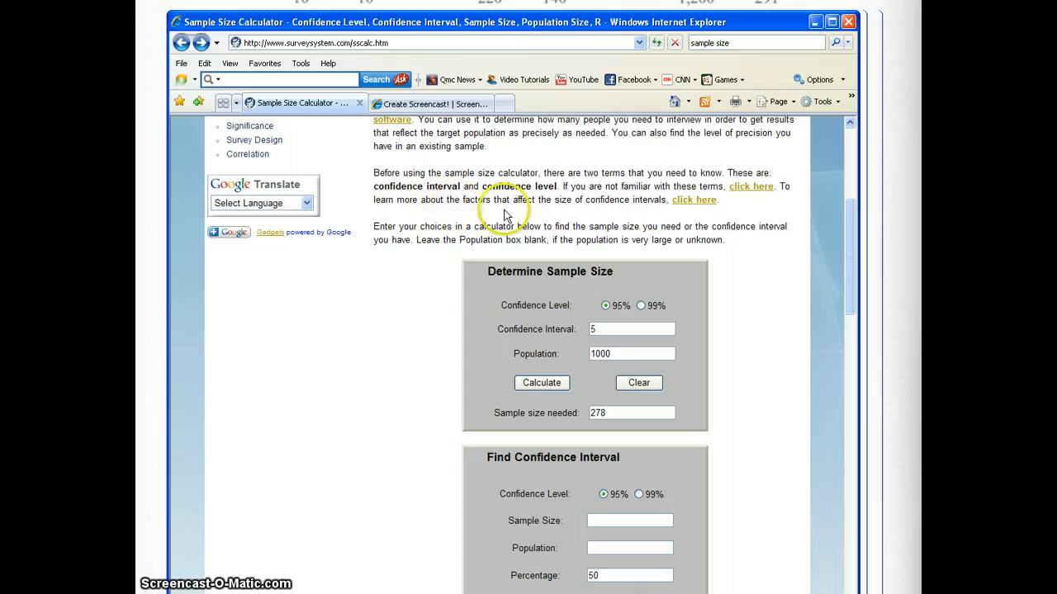
mouse_move(571, 227)
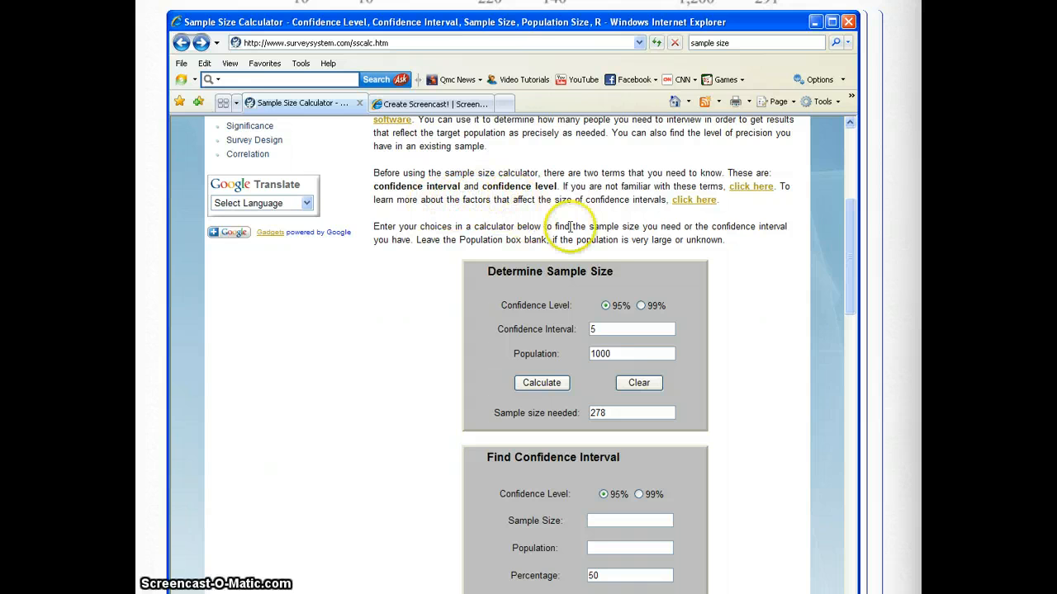
mouse_move(613, 252)
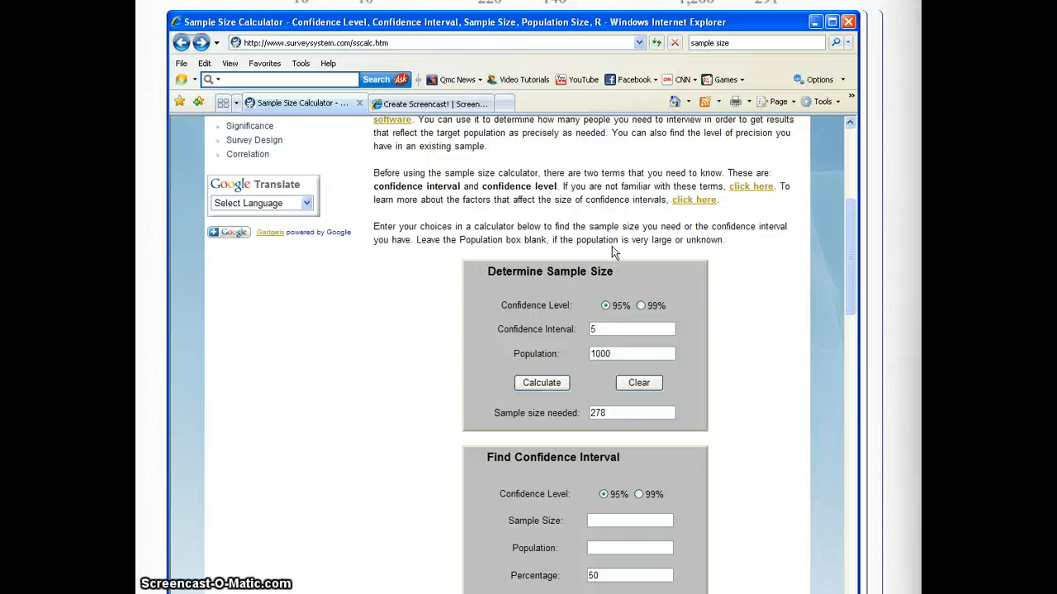
click(614, 353)
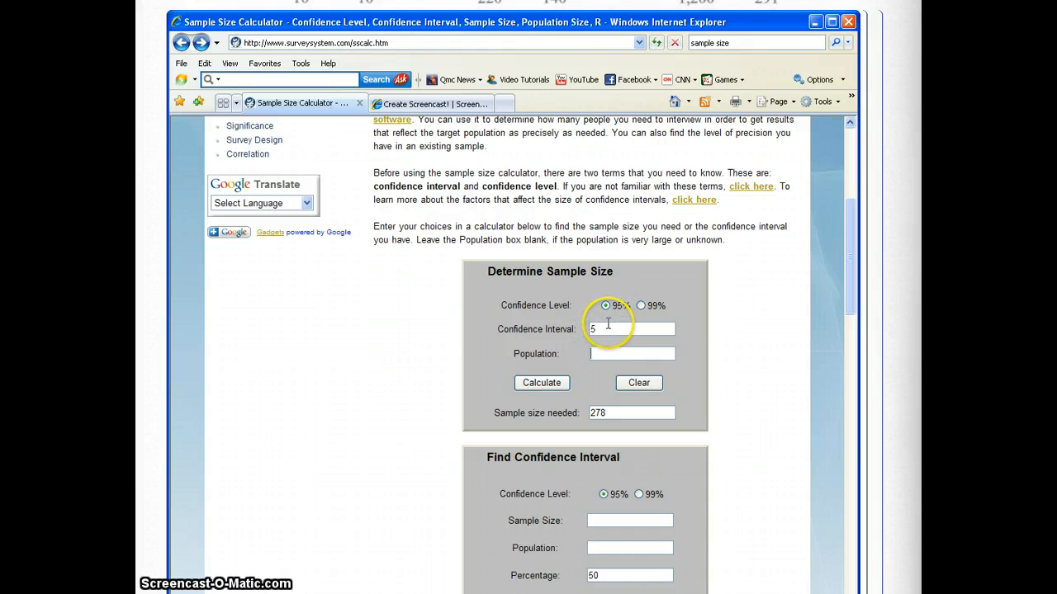
mouse_move(642, 305)
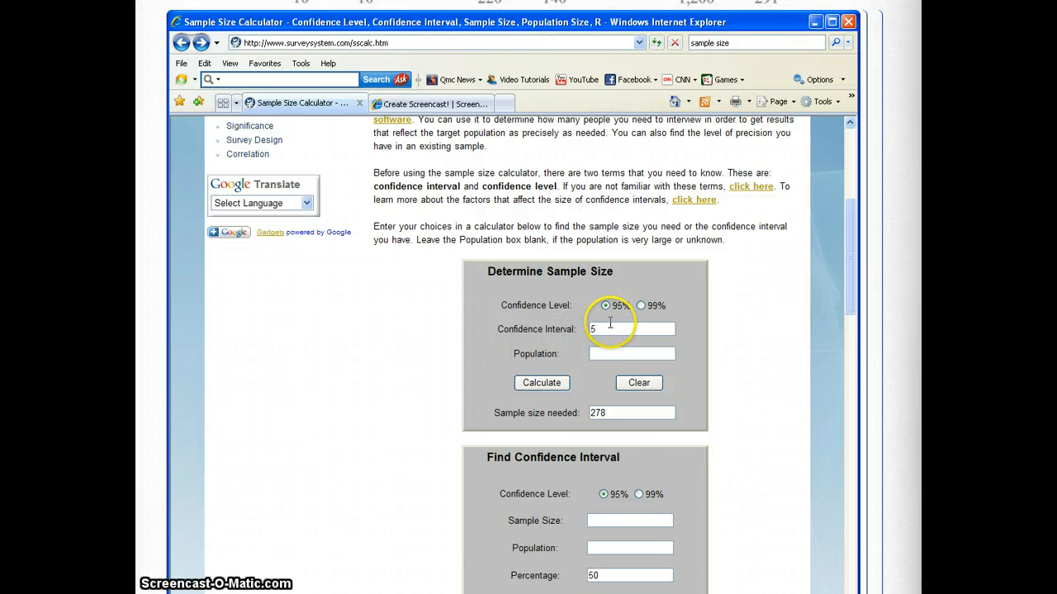
mouse_move(590, 341)
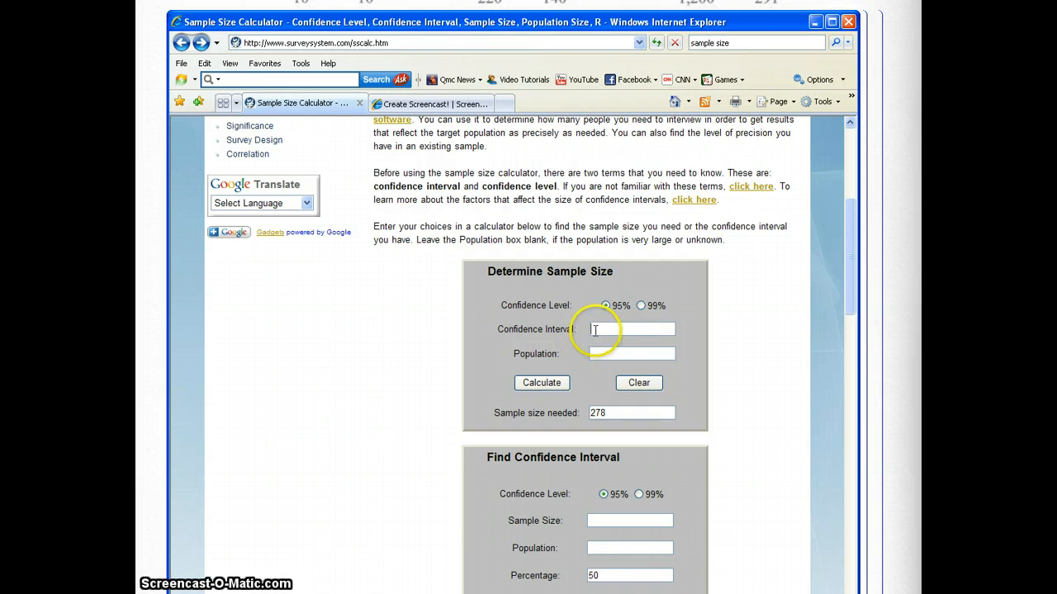
Calculate with confidence interval 4 and population 120, giving 100 needed.
text(5)
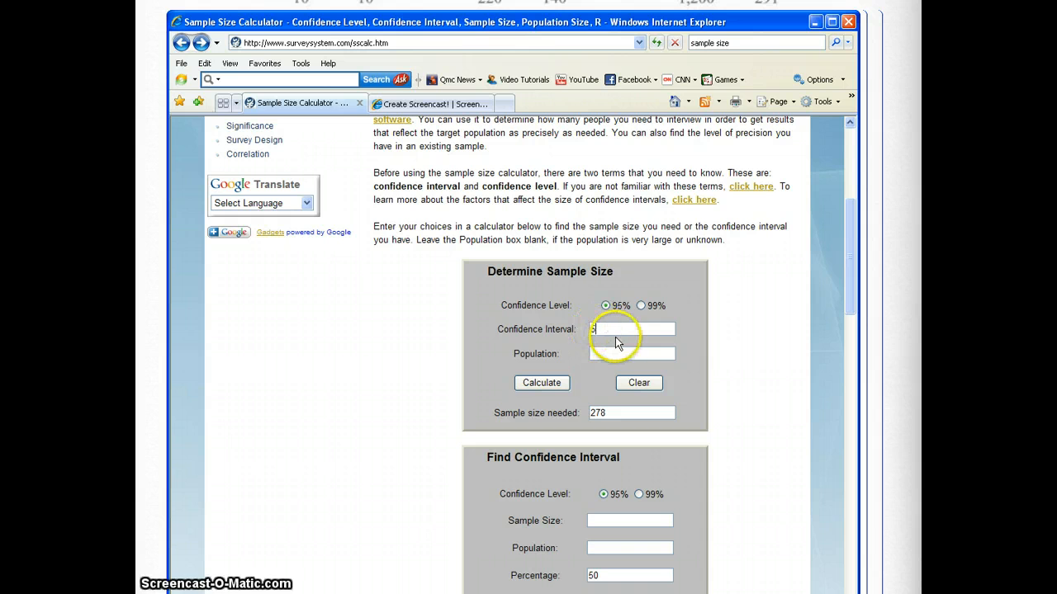
scroll(down, 3)
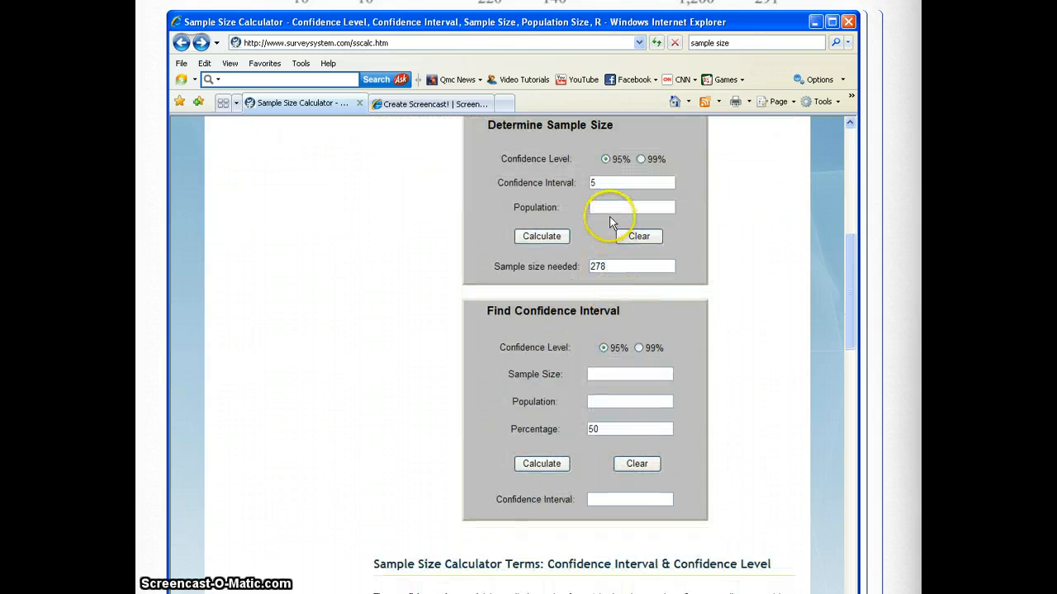
click(638, 236)
text(4)
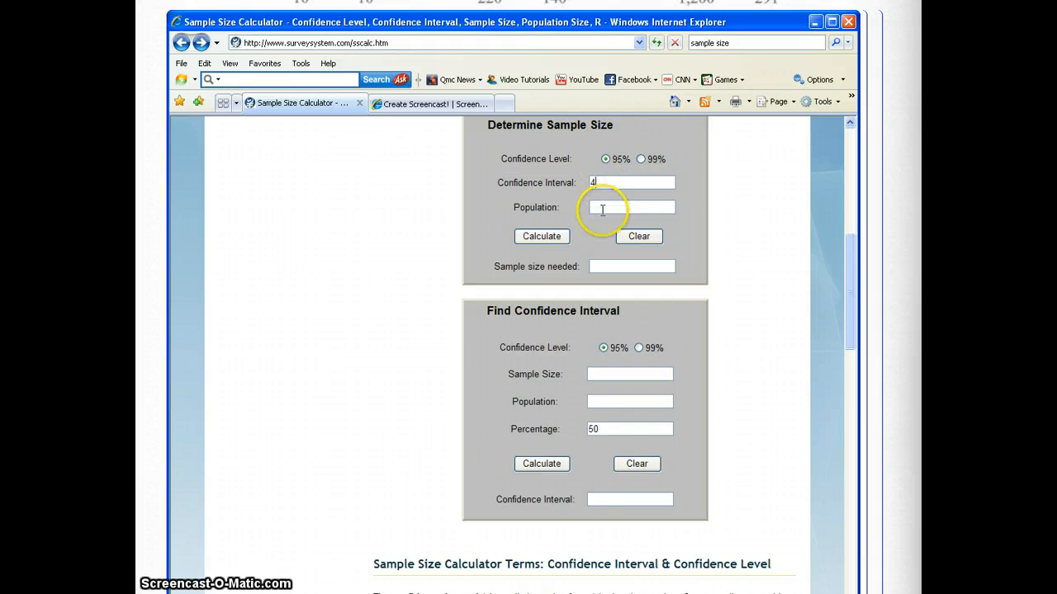
text(12)
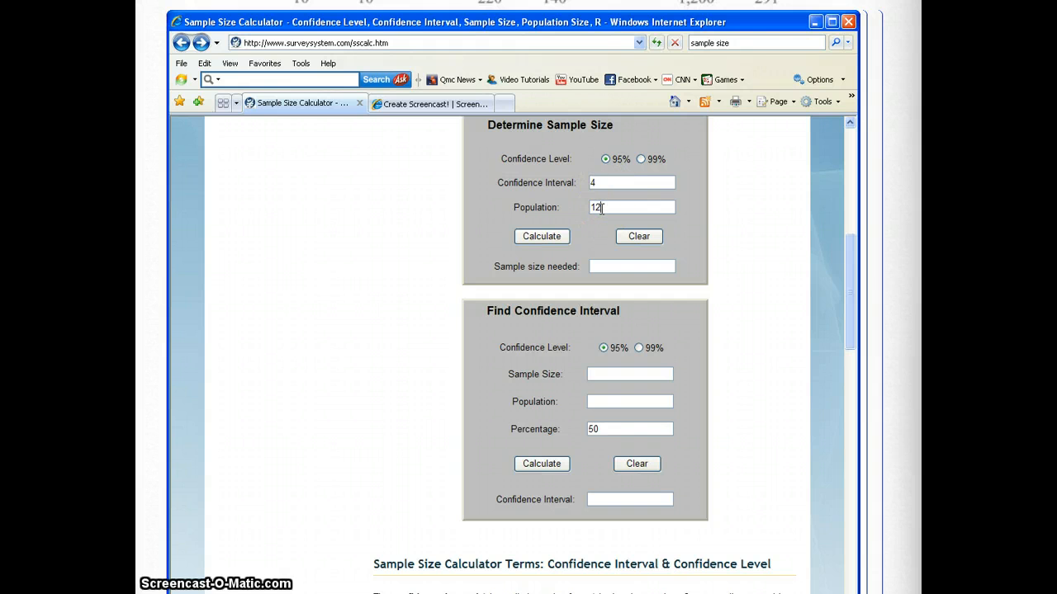
text(0)
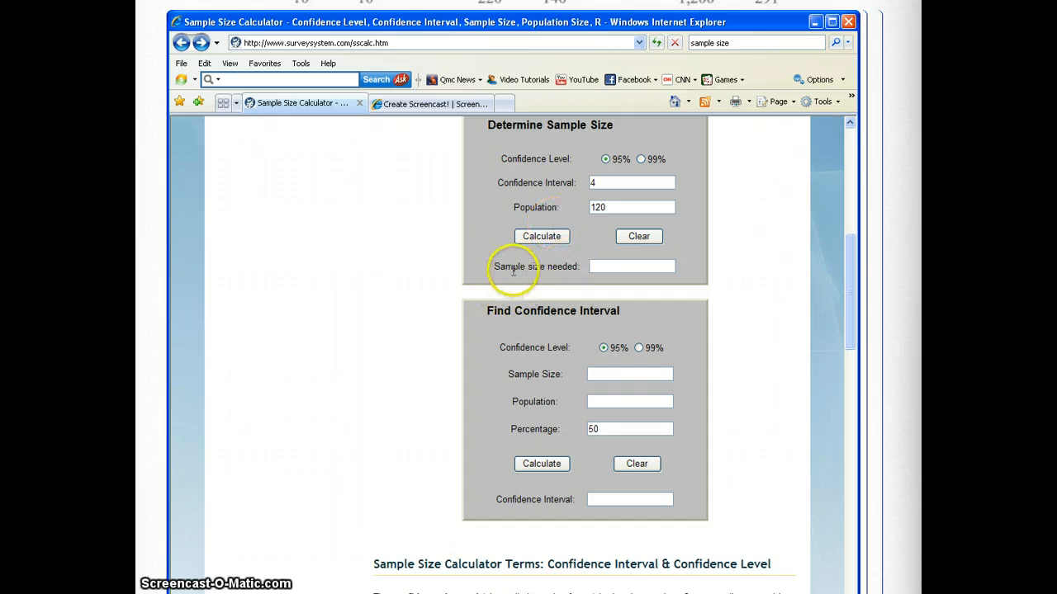
click(541, 236)
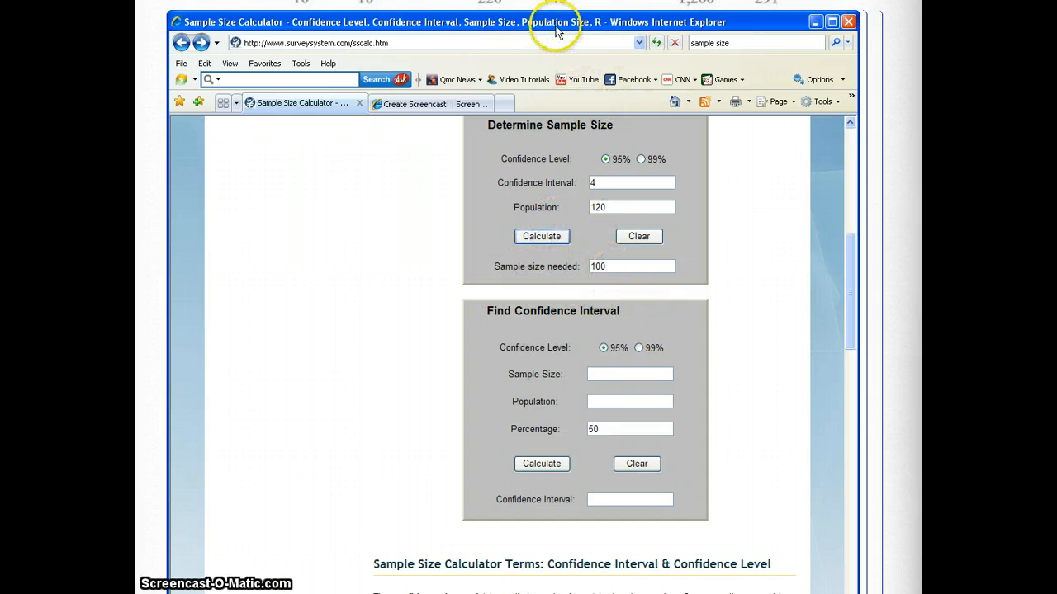
drag(558, 21, 734, 163)
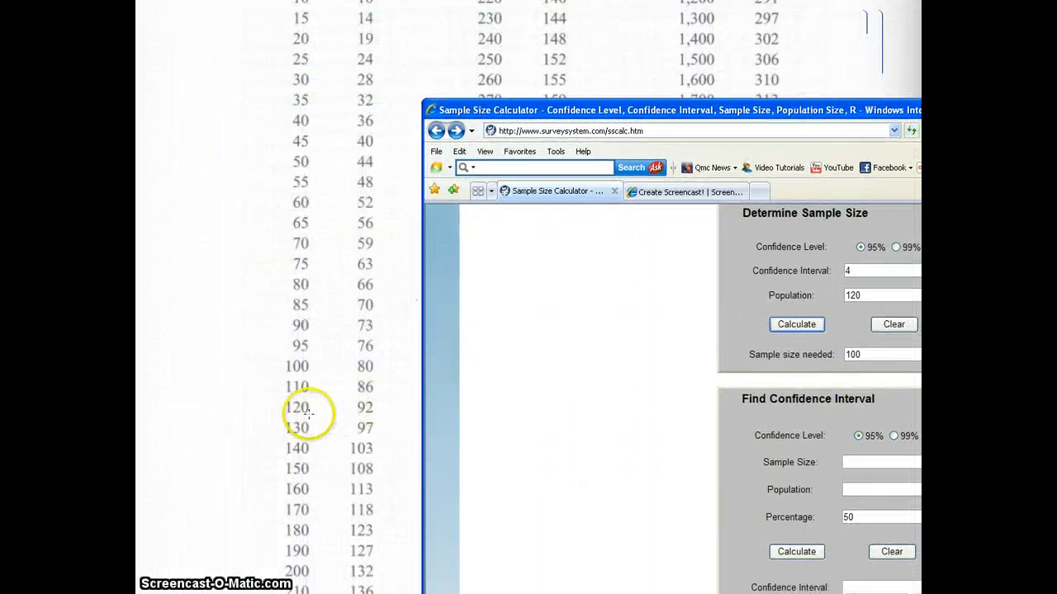
mouse_move(369, 415)
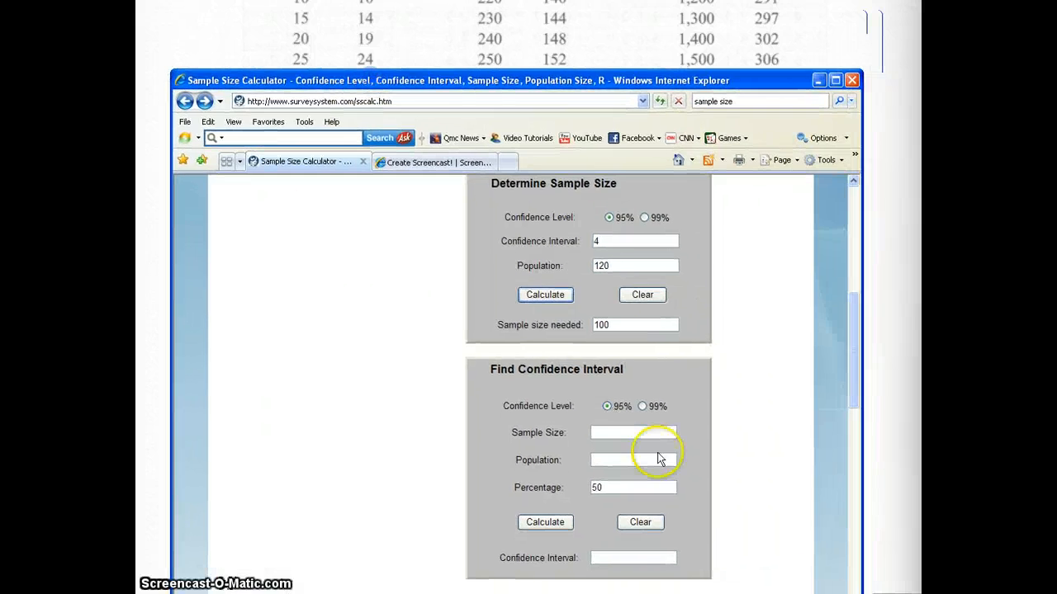
mouse_move(648, 223)
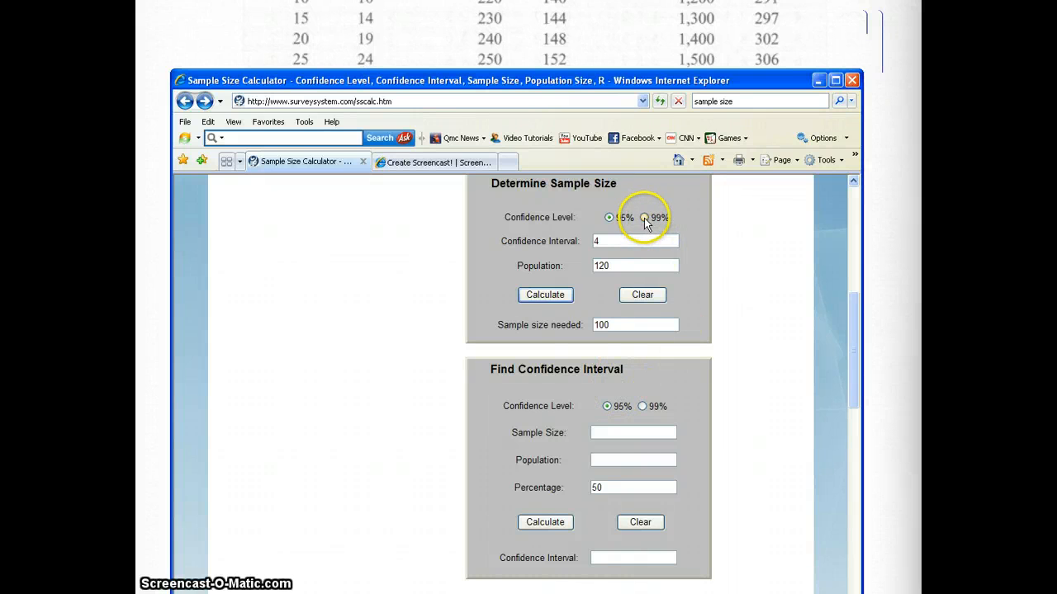
Switch to 99% confidence with interval 5 and recalculate, giving 102 needed.
click(544, 295)
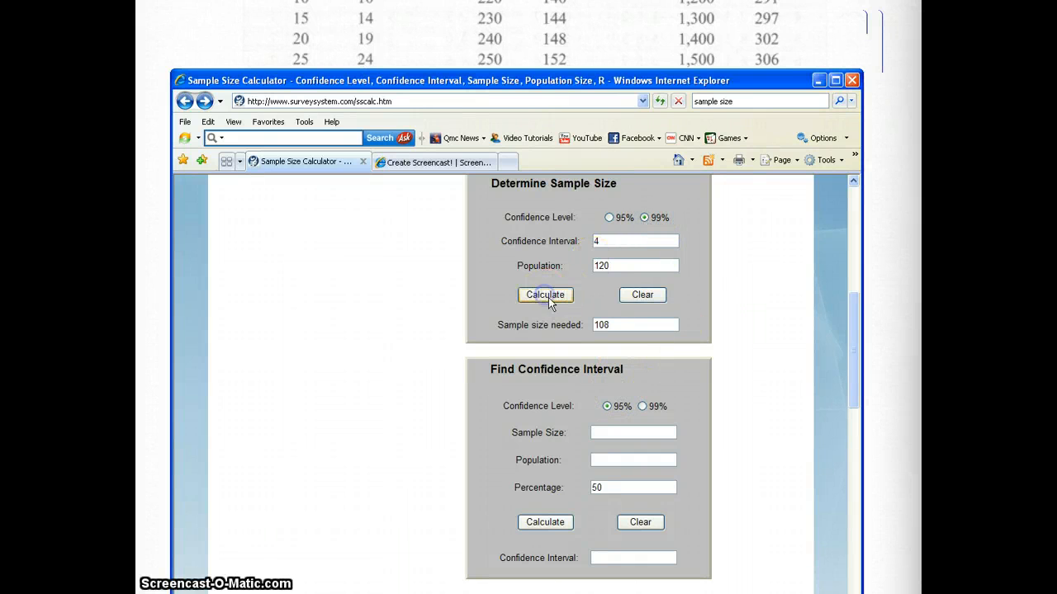
mouse_move(636, 217)
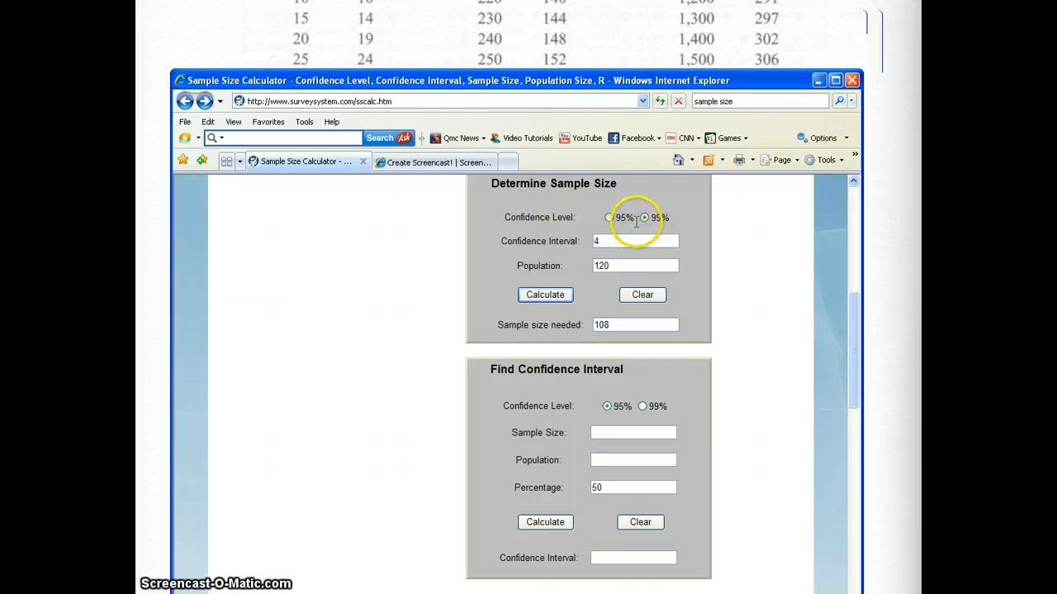
click(644, 217)
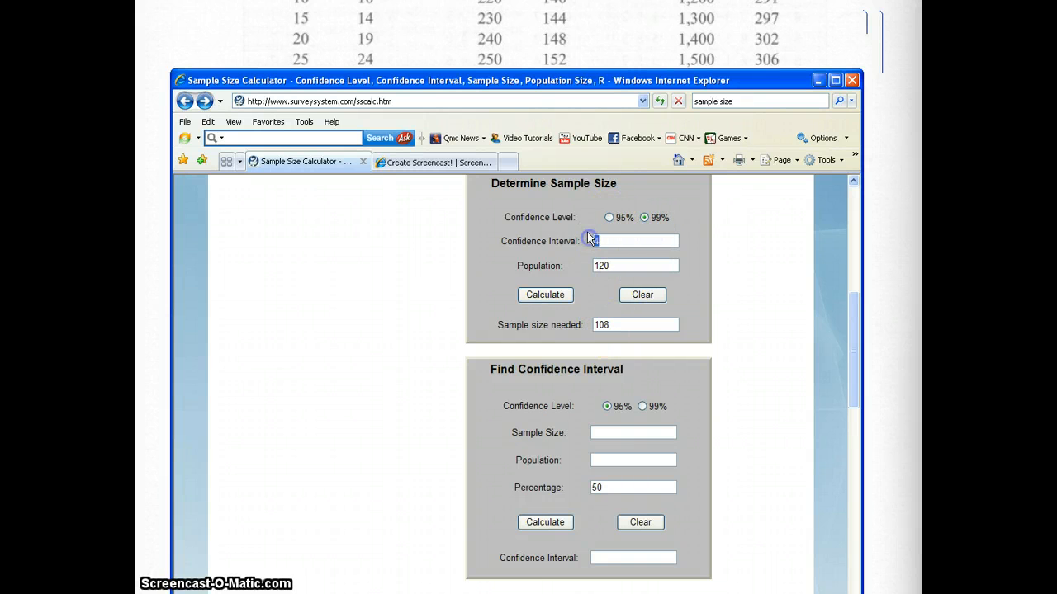
click(545, 294)
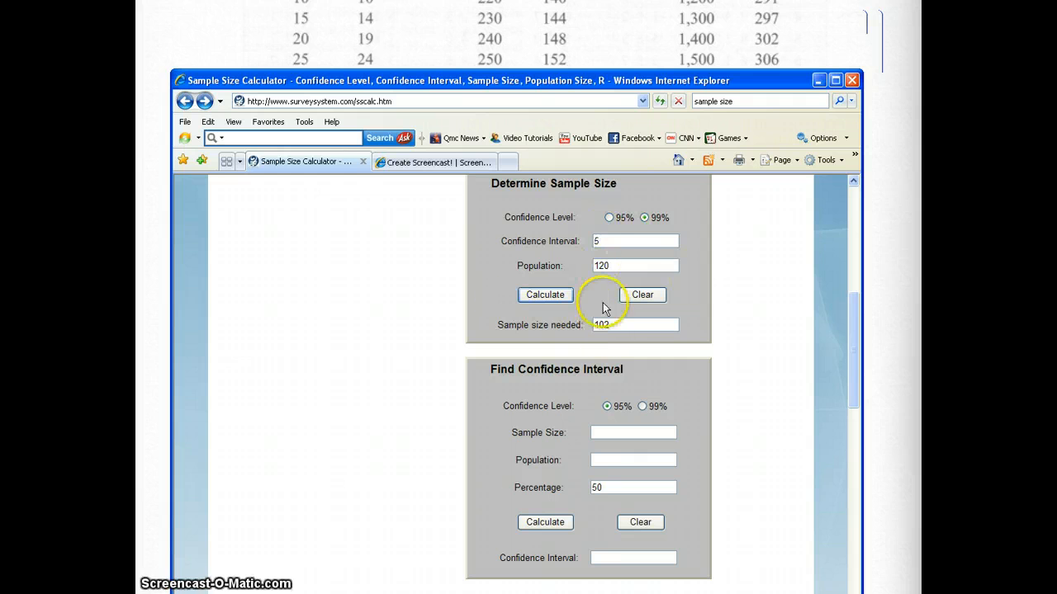
mouse_move(700, 97)
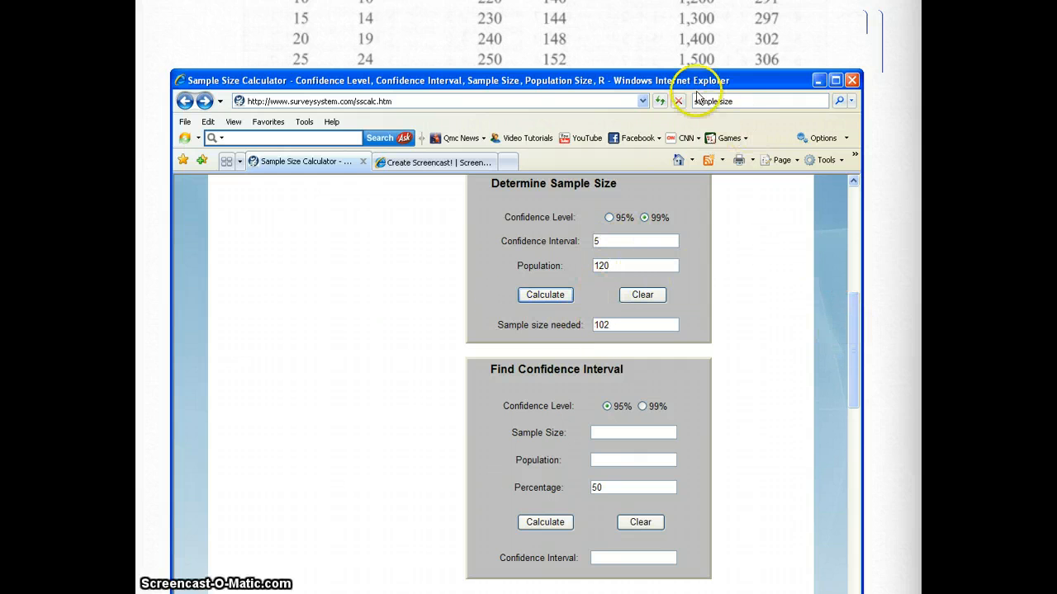
scroll(down, 3)
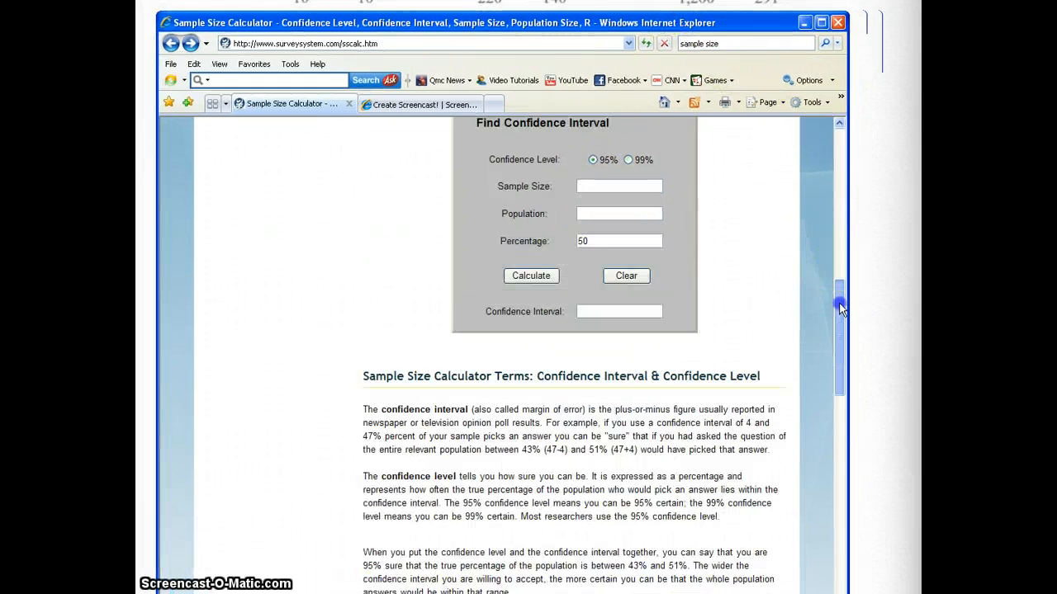
scroll(down, 3)
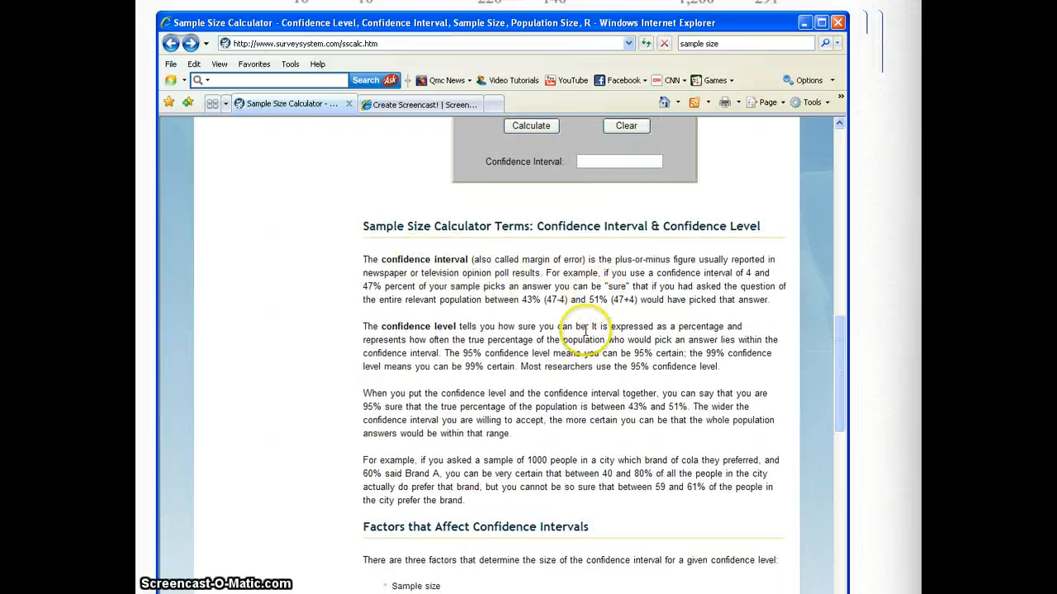
mouse_move(611, 380)
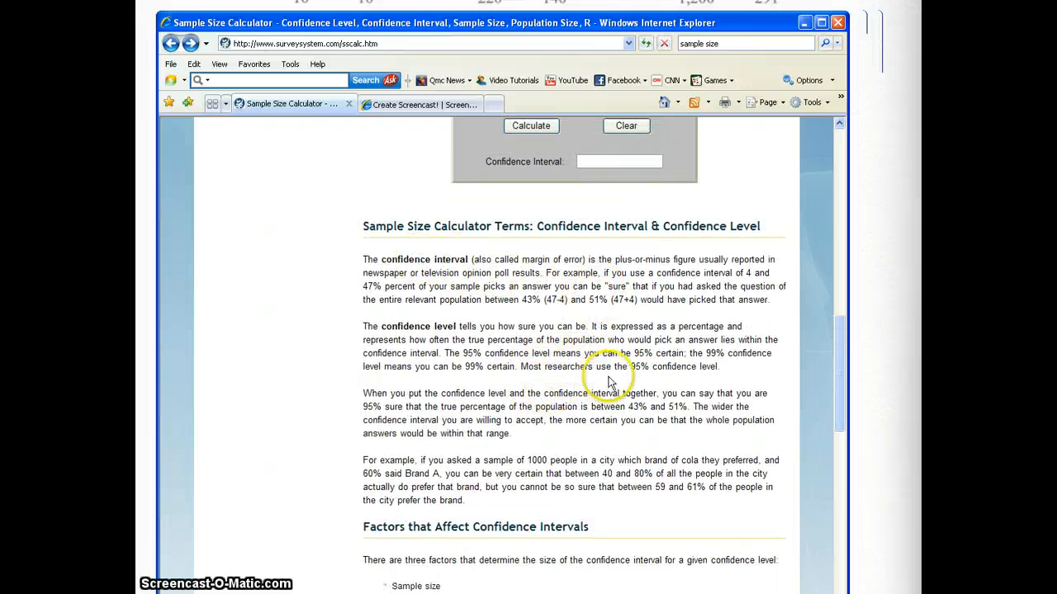
mouse_move(669, 396)
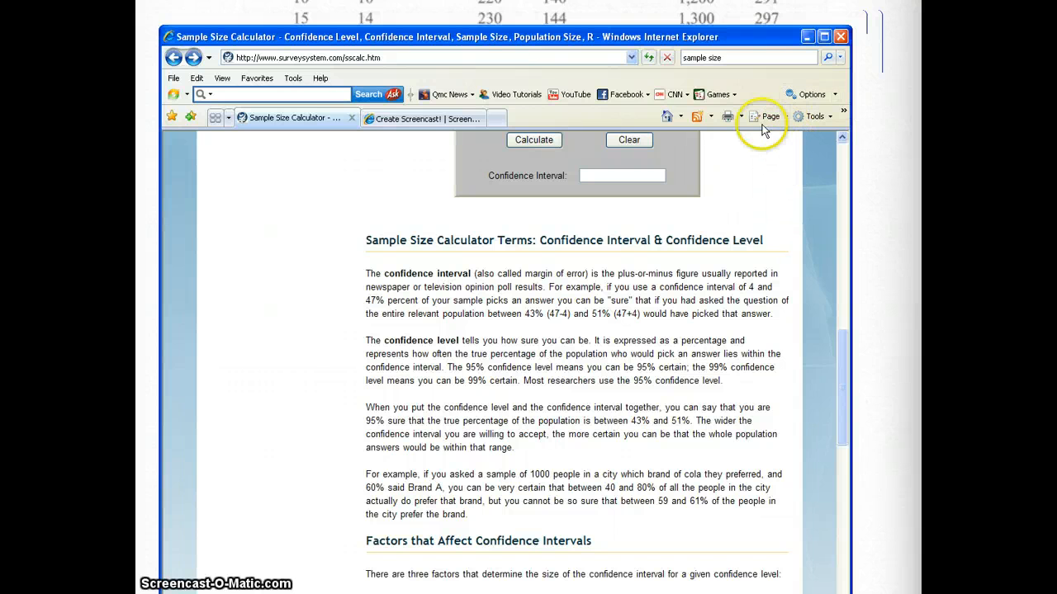
scroll(up, 3)
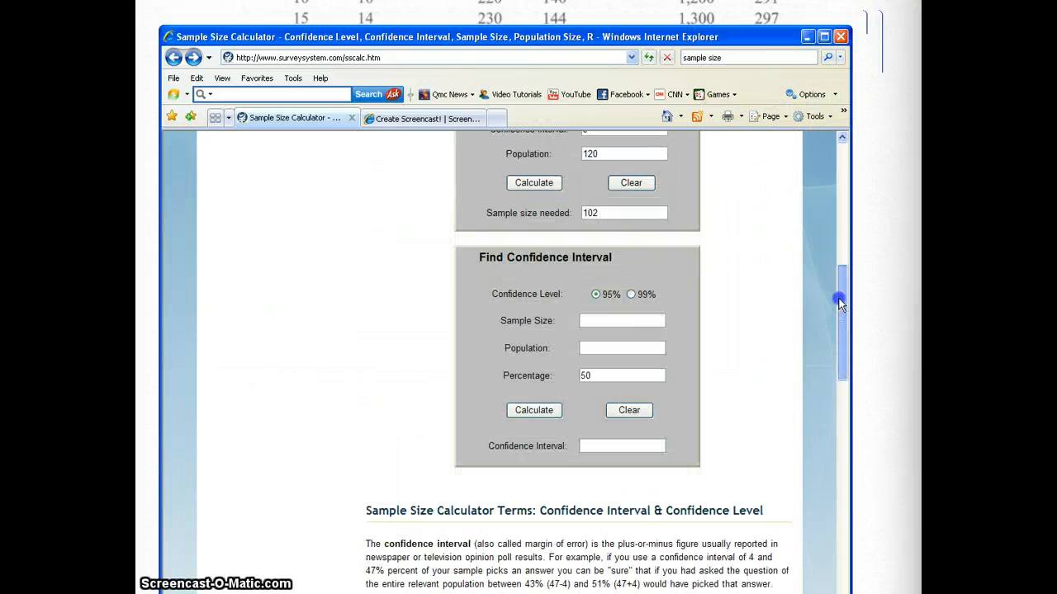
scroll(up, 3)
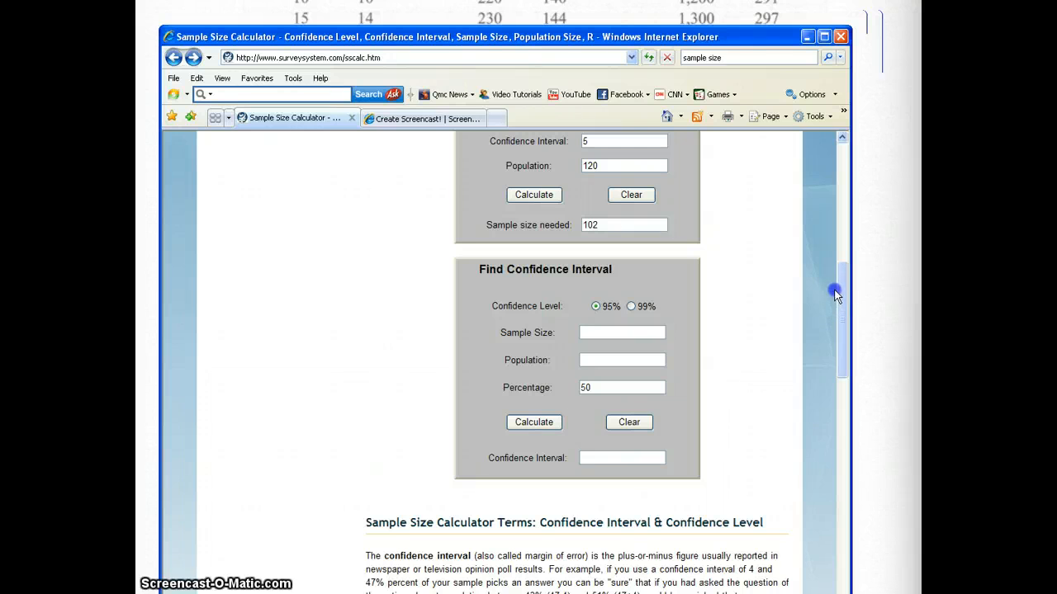
mouse_move(846, 322)
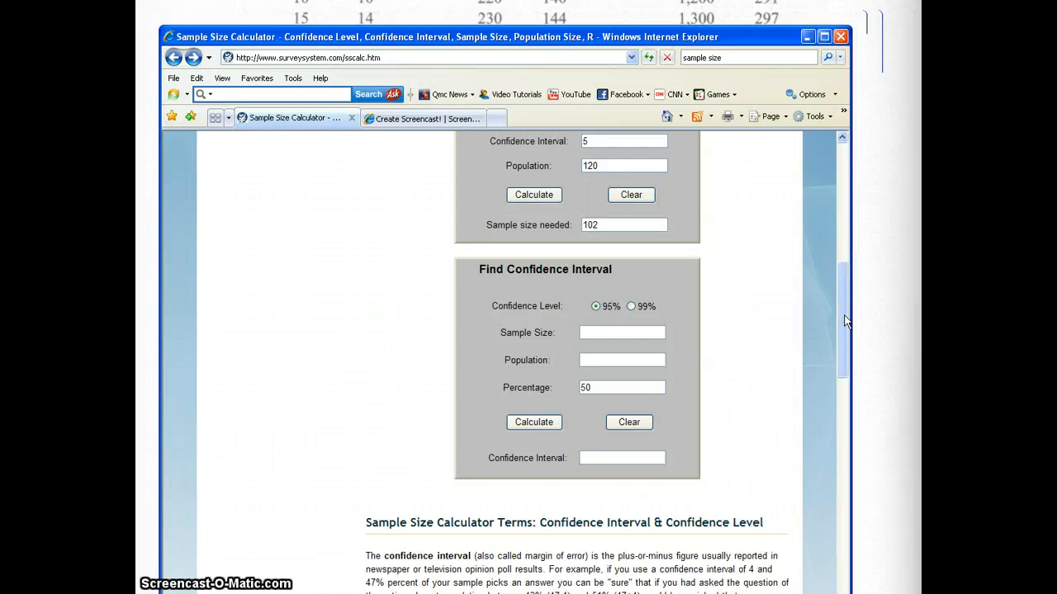
mouse_move(850, 318)
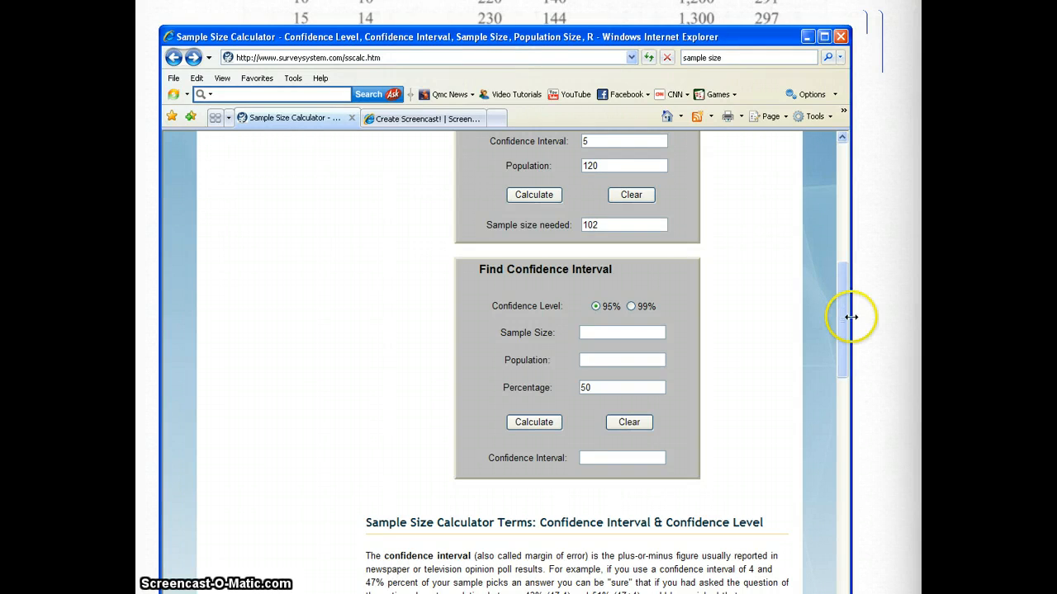
mouse_move(849, 320)
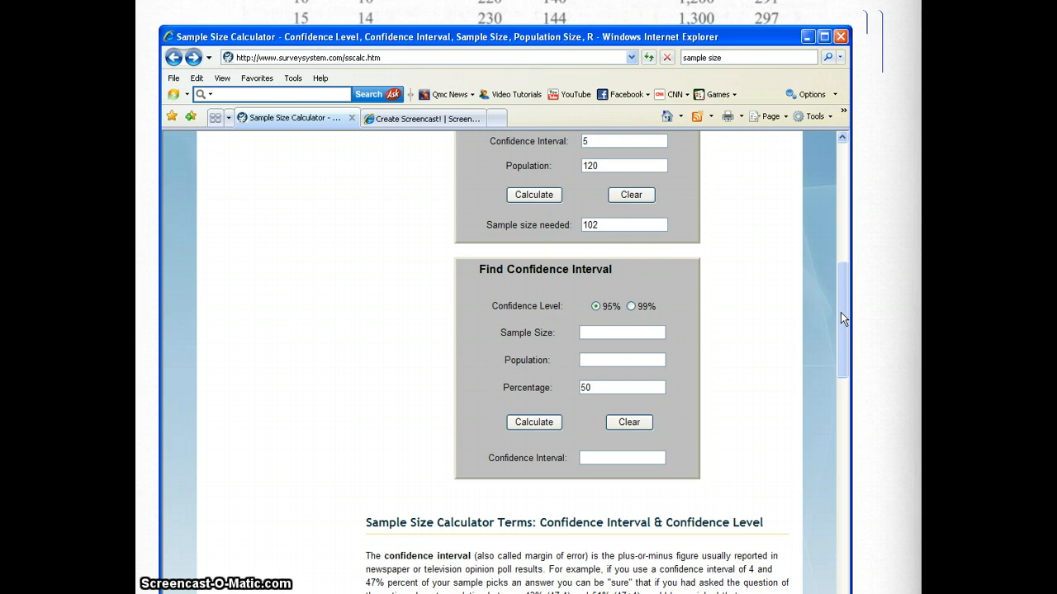
scroll(down, 3)
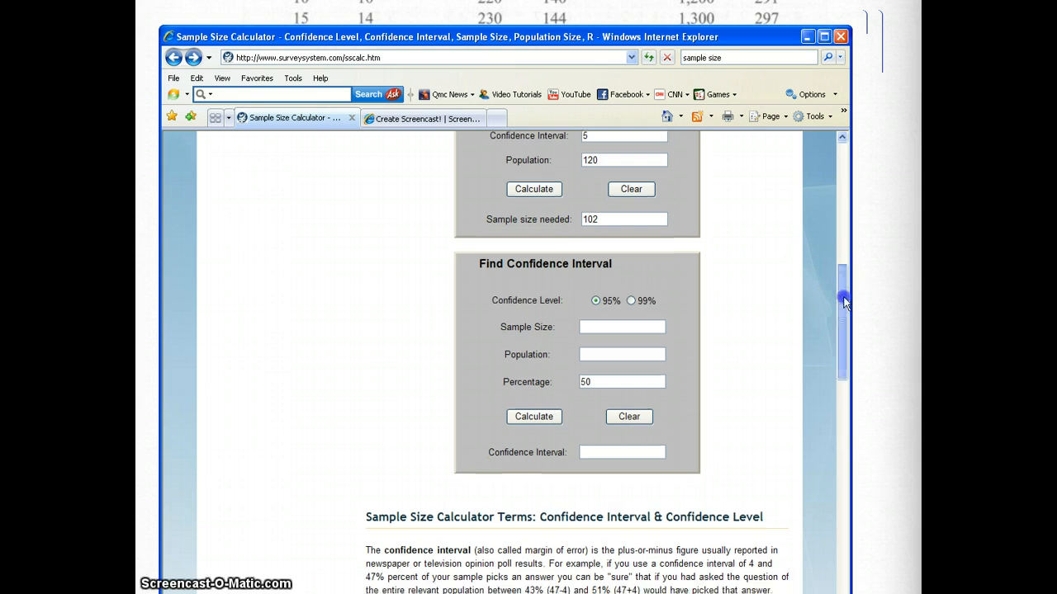
scroll(down, 3)
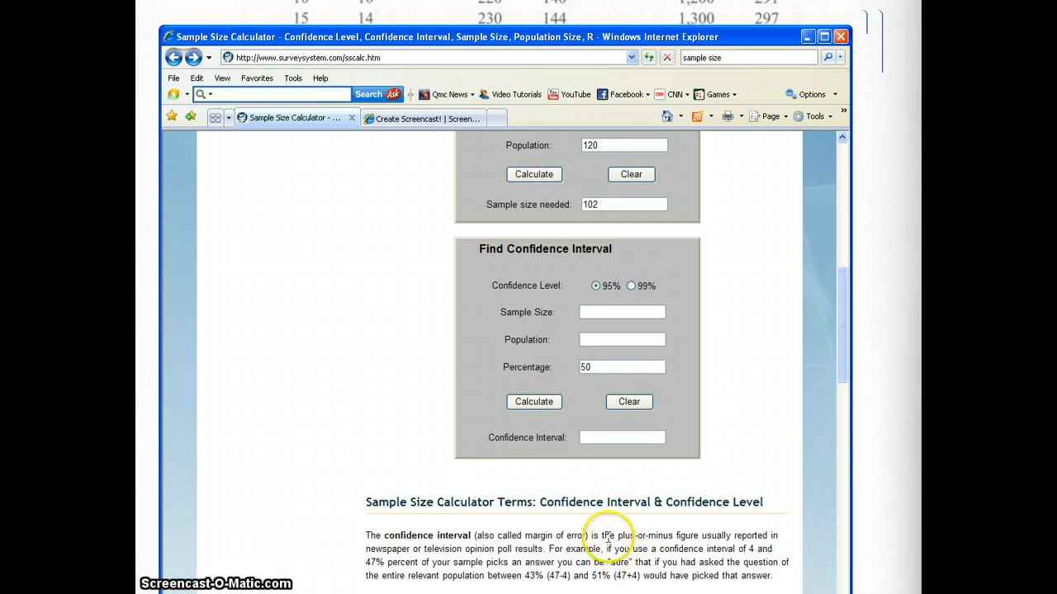